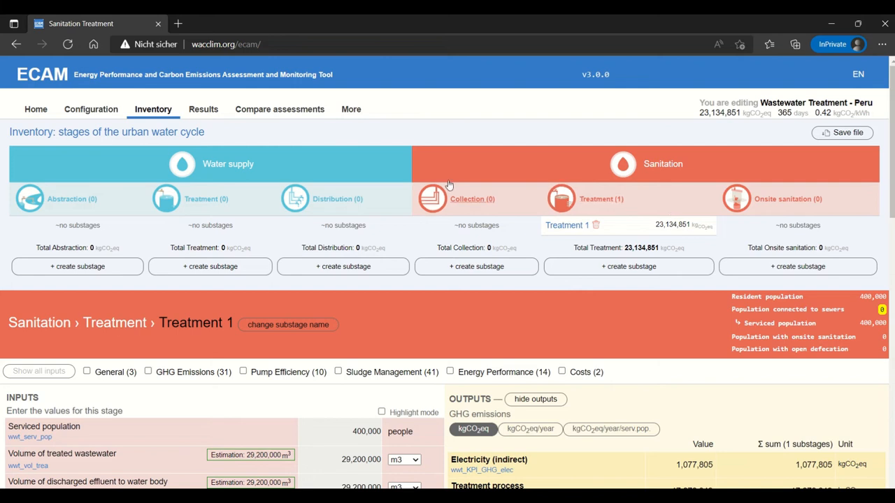
mouse_move(573, 326)
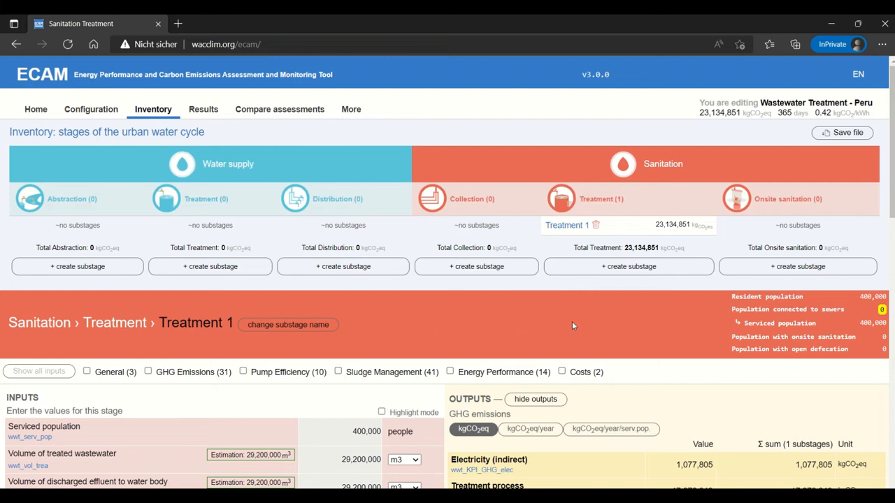
mouse_move(231, 126)
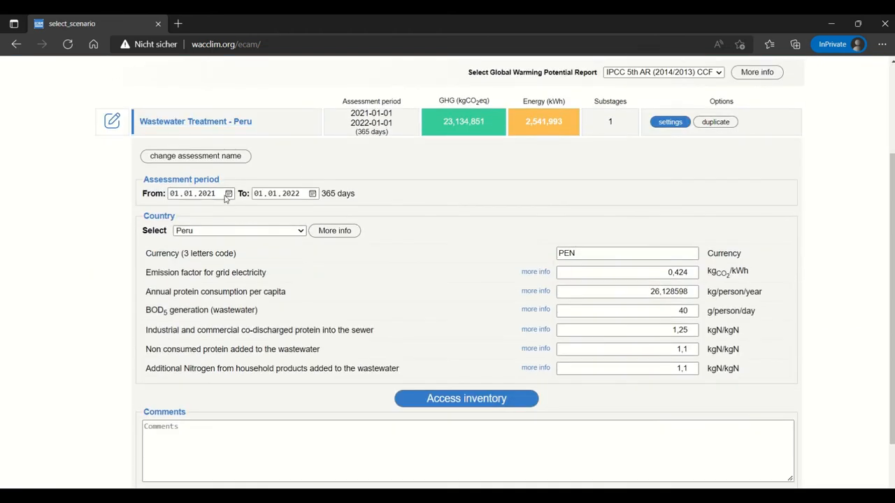
Step: Show the Wastewater Treatment - Peru assessment configuration with period and country factors
left_click(467, 399)
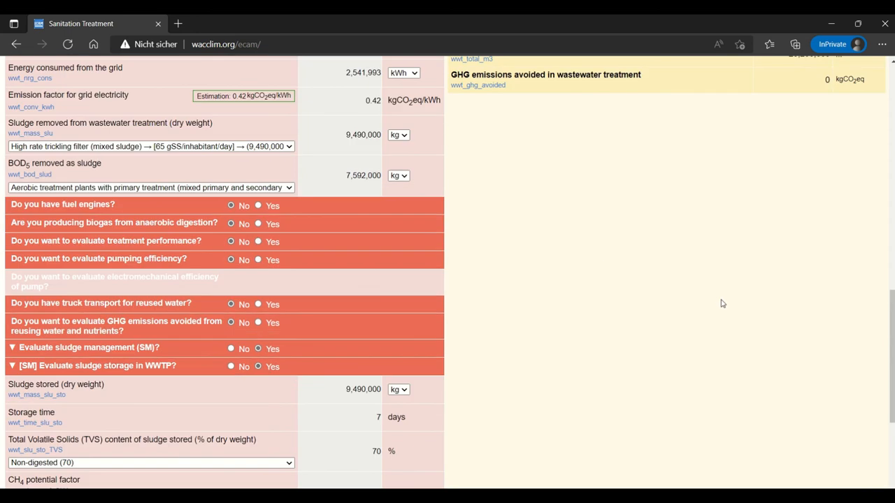
Step: Scroll down through the sludge storage inputs to reach the landfilling section
scroll("down", 3)
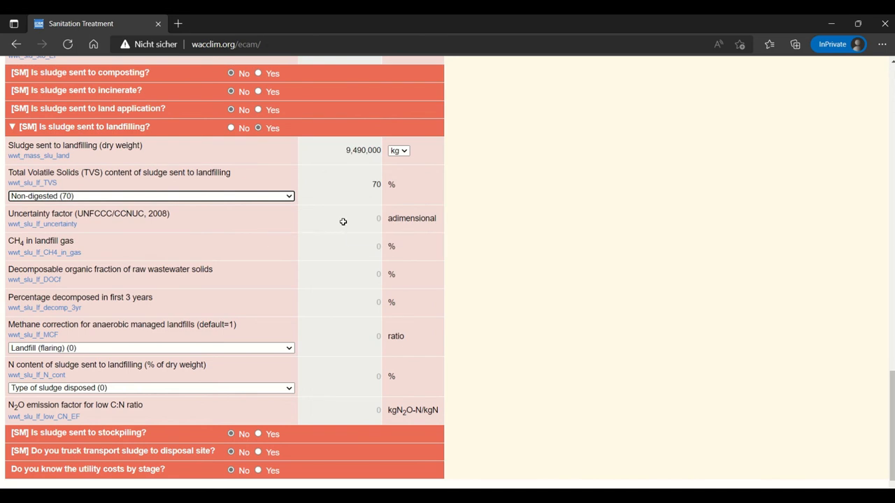
mouse_move(55, 224)
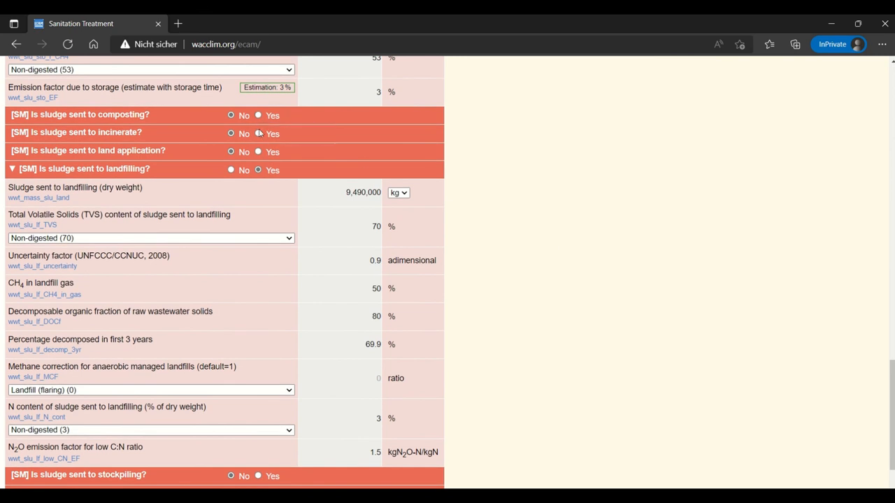
Step: Set '[SM] Is sludge sent to incinerate?' to Yes, revealing incineration inputs
left_click(258, 134)
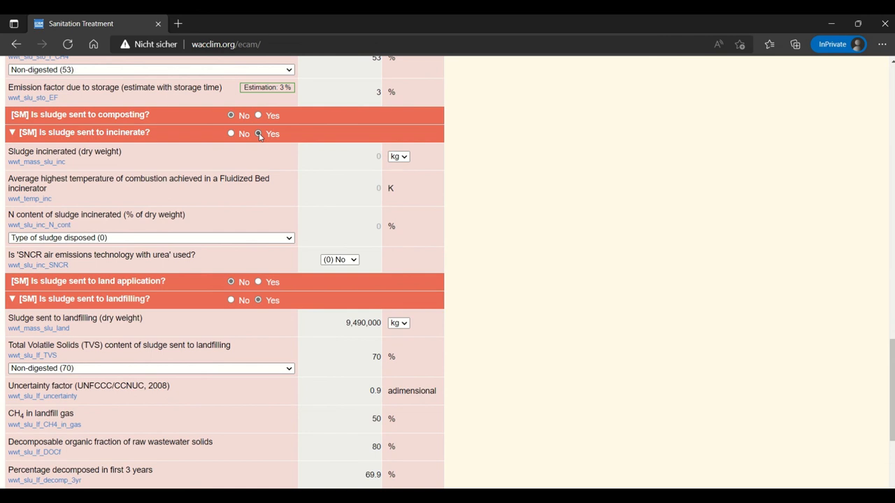